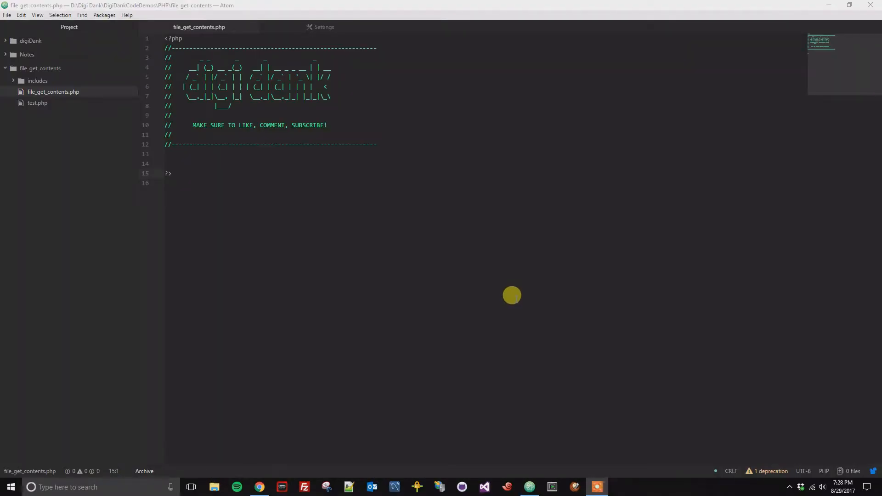
{"action": "mouse_move", "coordinate": [228, 67]}
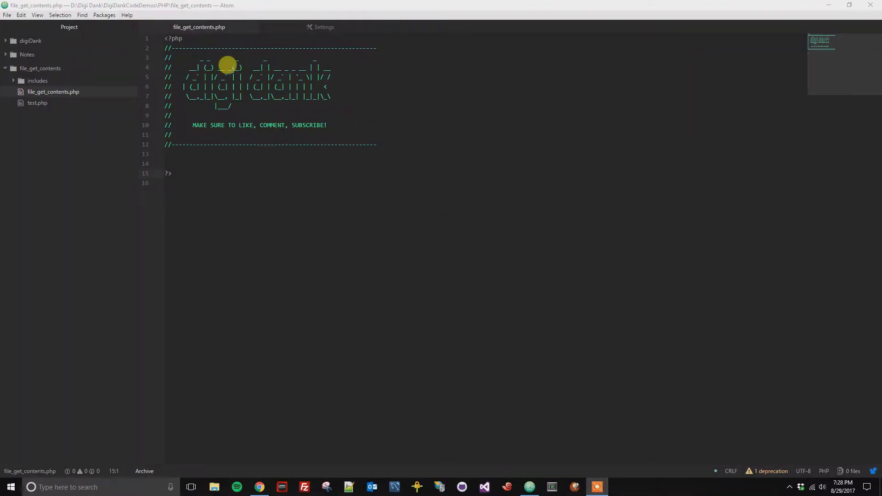
{"action": "mouse_move", "coordinate": [252, 76]}
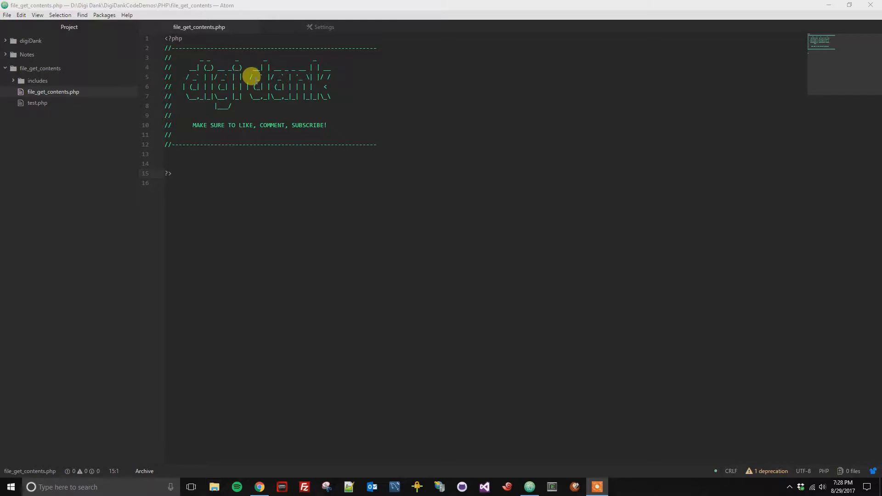
- Reach the Editor page of Atom's Settings with its font family and font size options
{"action": "left_click", "coordinate": [7, 15]}
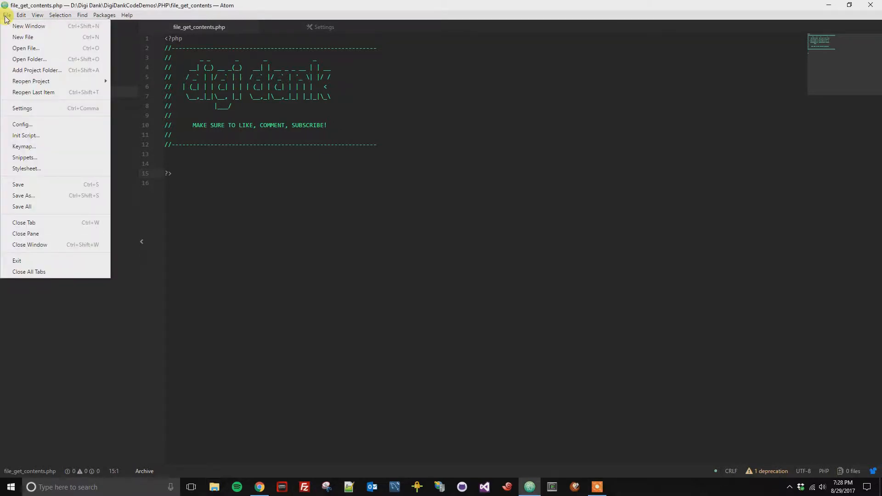
{"action": "mouse_move", "coordinate": [22, 108]}
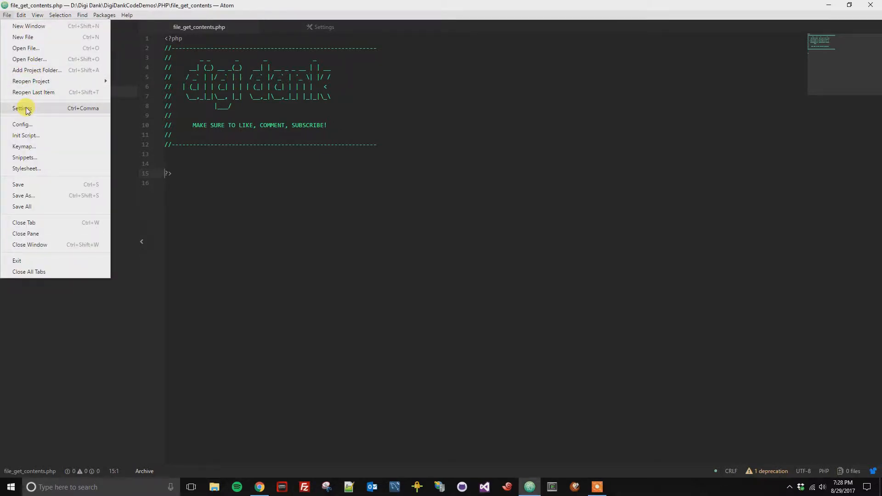
{"action": "left_click", "coordinate": [23, 109]}
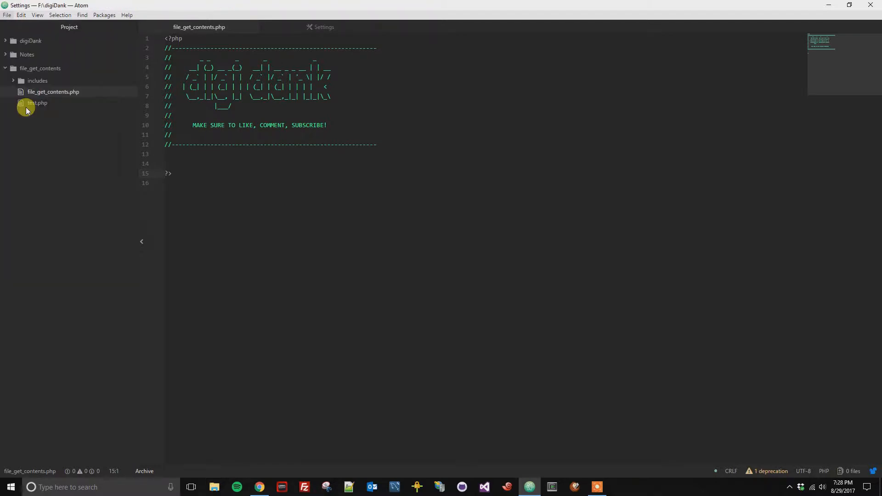
{"action": "left_click", "coordinate": [324, 27]}
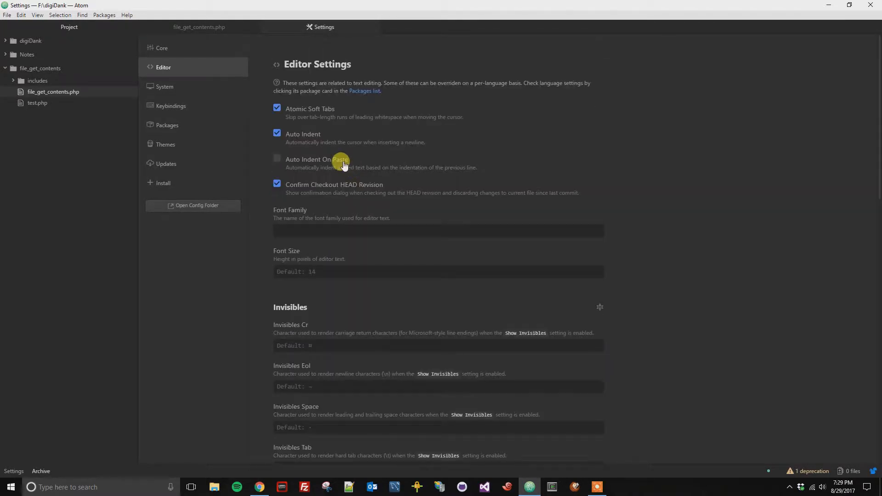
{"action": "mouse_move", "coordinate": [352, 232]}
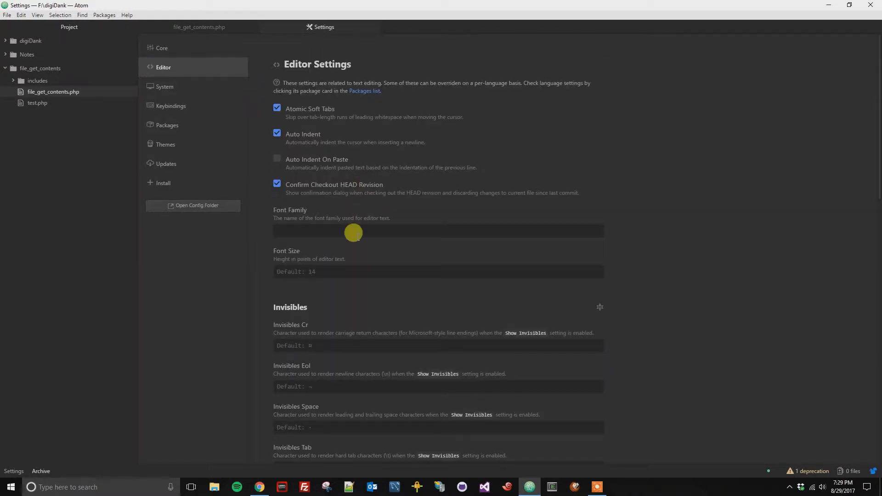
- Set Font Size to 25 and check the enlarged text in file_get_contents.php
{"action": "left_click", "coordinate": [437, 272]}
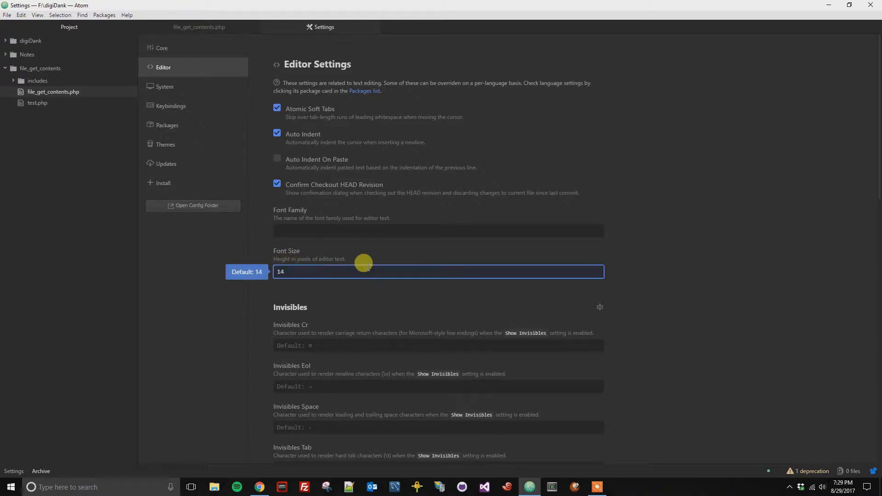
{"action": "mouse_move", "coordinate": [300, 266]}
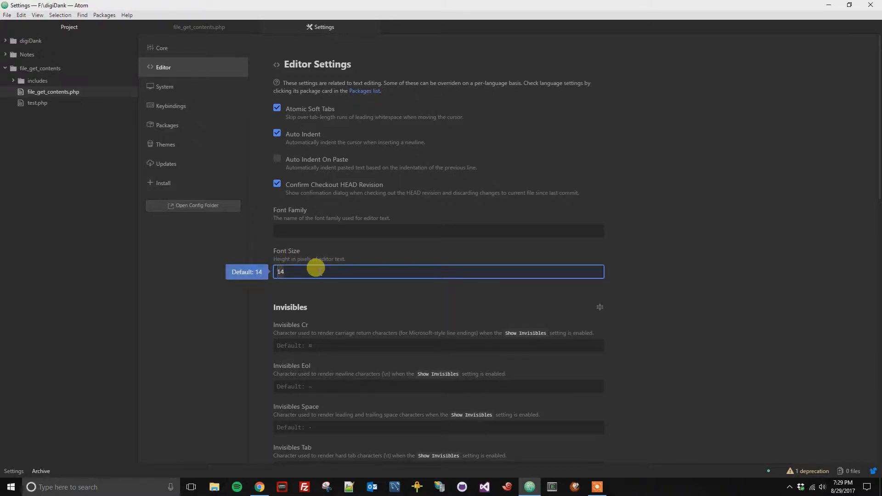
{"action": "type", "text": "25"}
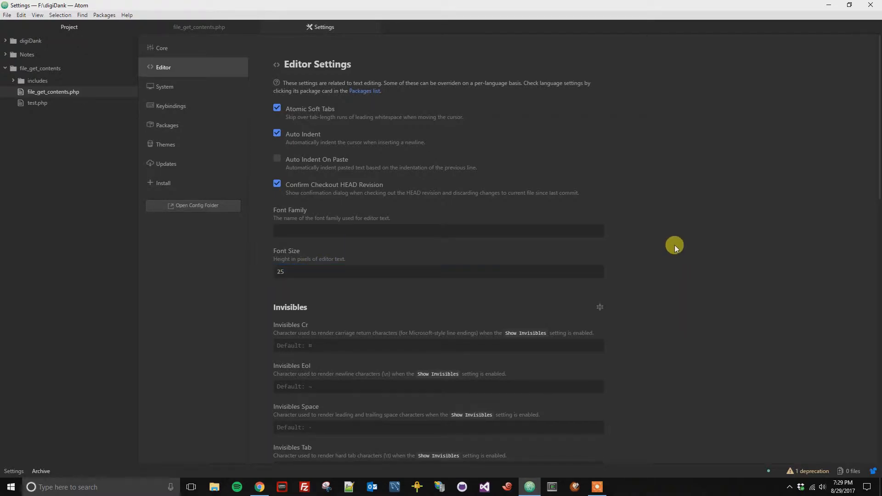
{"action": "mouse_move", "coordinate": [198, 27]}
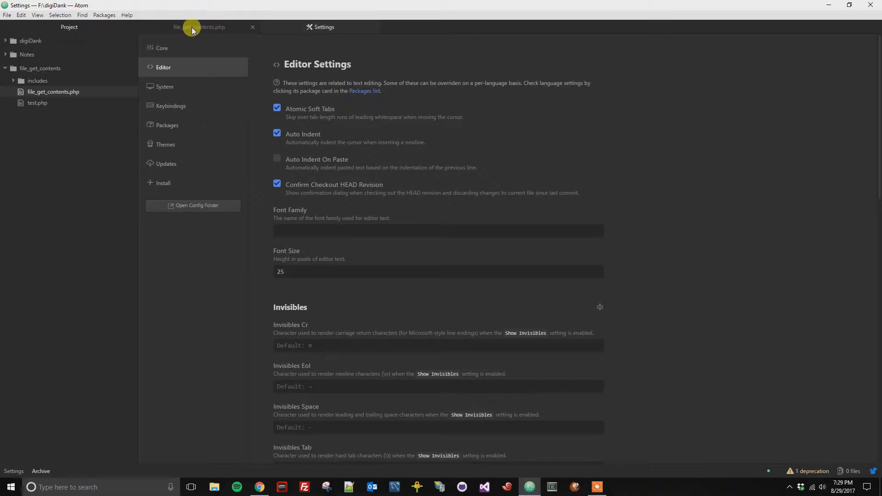
{"action": "left_click", "coordinate": [200, 27]}
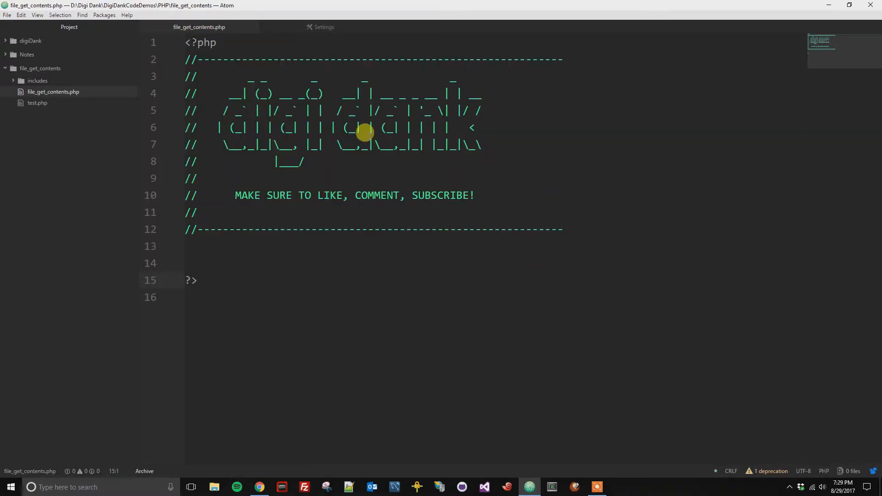
{"action": "left_click", "coordinate": [324, 27]}
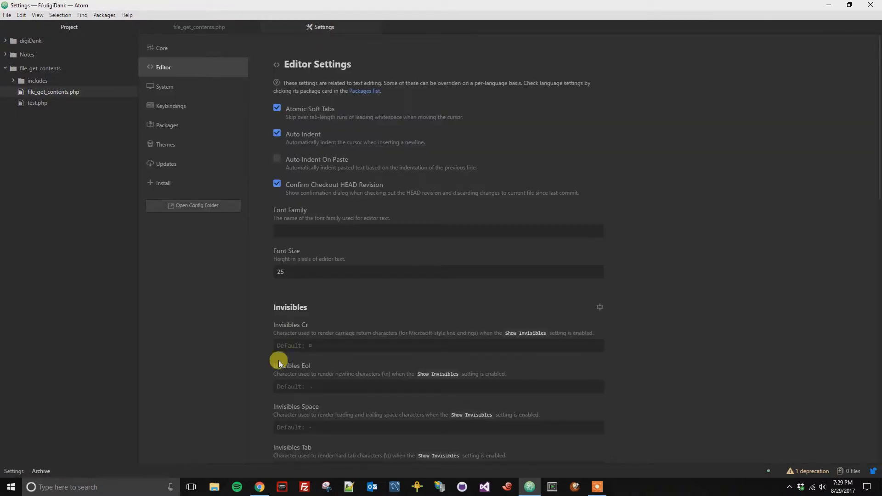
- Set Font Size to 10 and view file_get_contents.php with the smaller text
{"action": "left_click", "coordinate": [440, 272]}
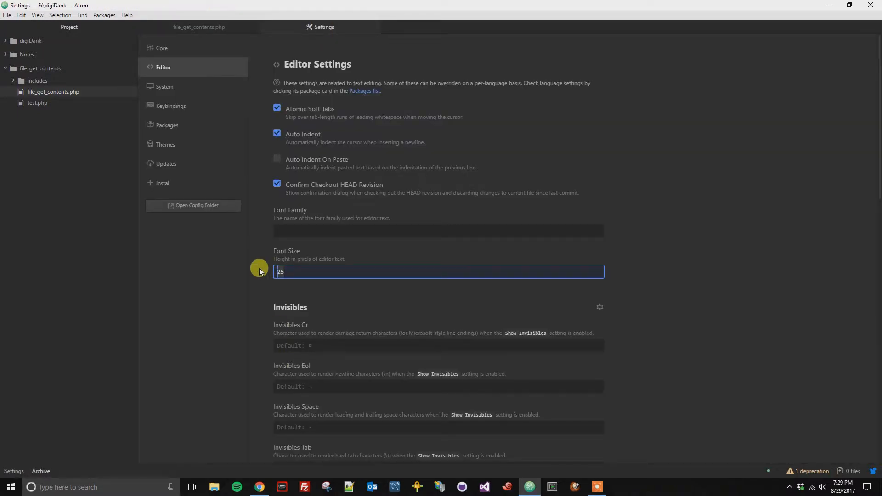
{"action": "type", "text": "10"}
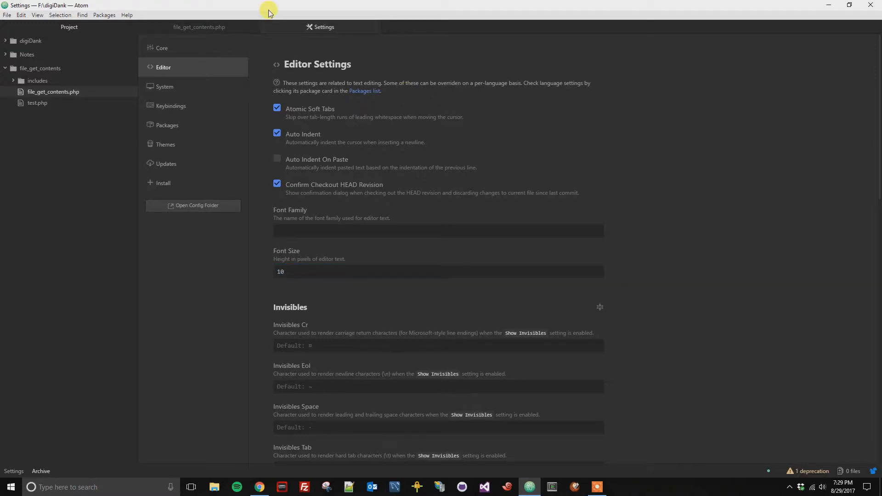
{"action": "left_click", "coordinate": [198, 26]}
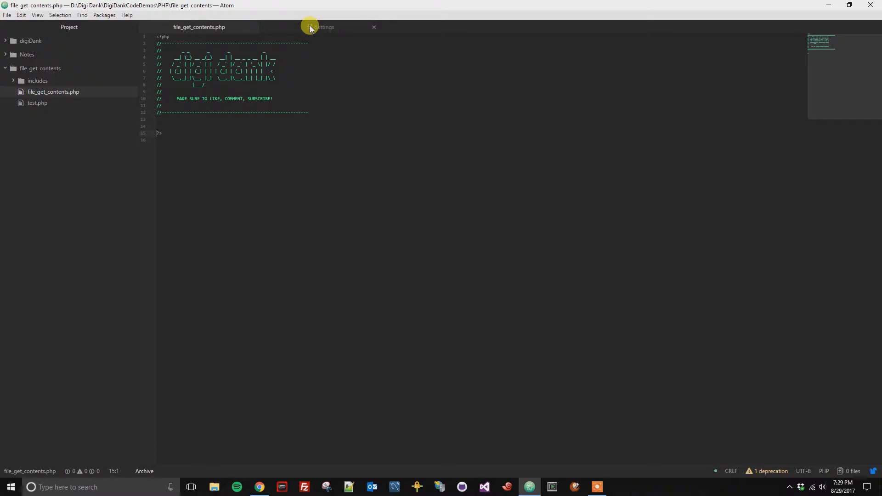
{"action": "left_click", "coordinate": [320, 27]}
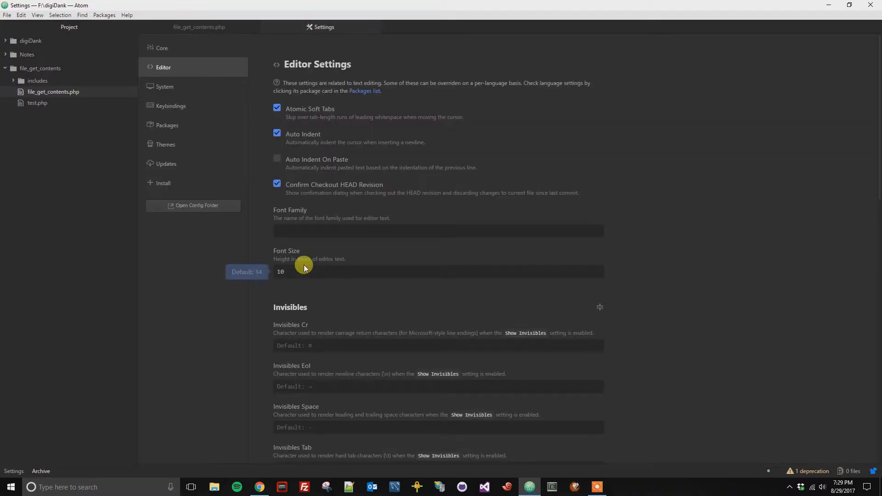
{"action": "mouse_move", "coordinate": [198, 27]}
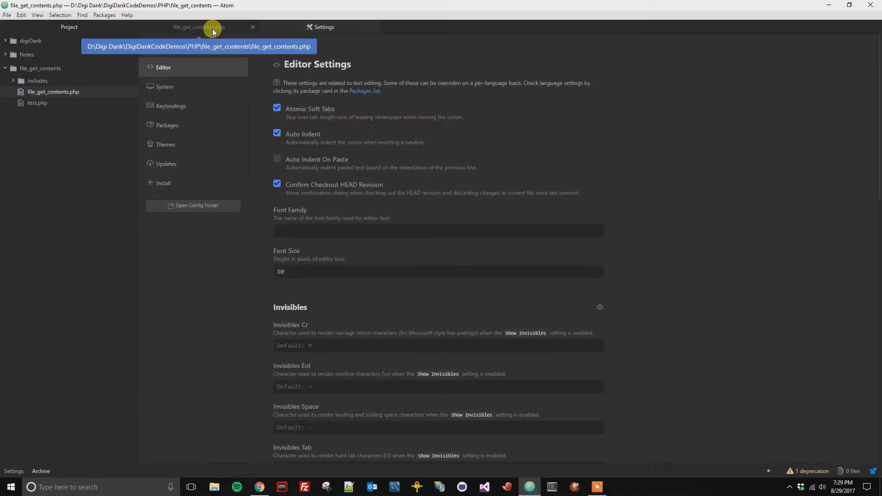
{"action": "left_click", "coordinate": [198, 26]}
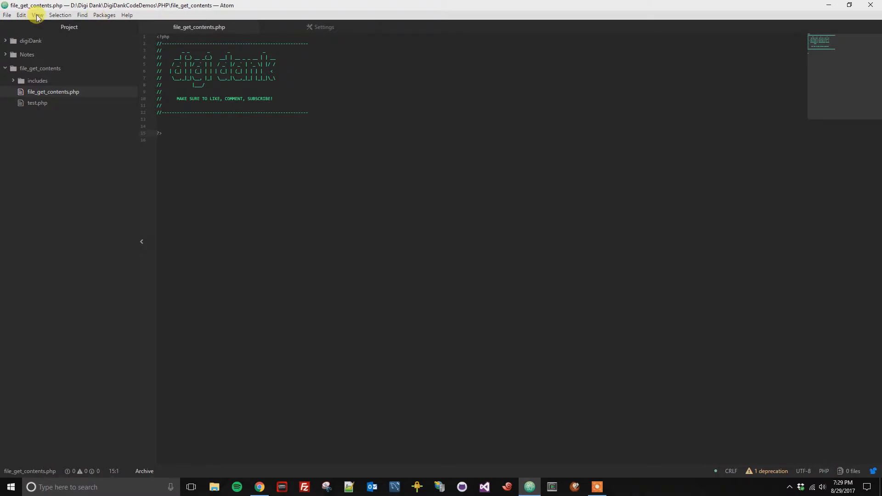
- Enlarge the PHP code one step via View > Increase Font Size
{"action": "left_click", "coordinate": [37, 16]}
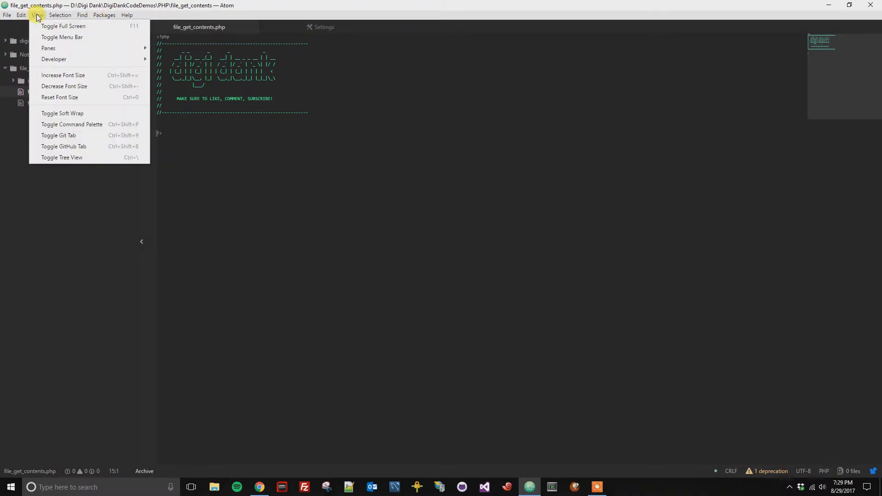
{"action": "mouse_move", "coordinate": [63, 75]}
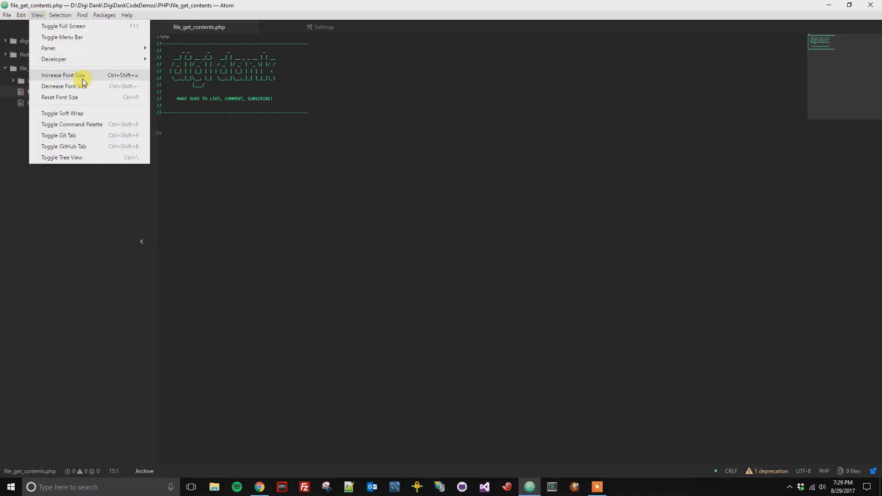
{"action": "mouse_move", "coordinate": [89, 79]}
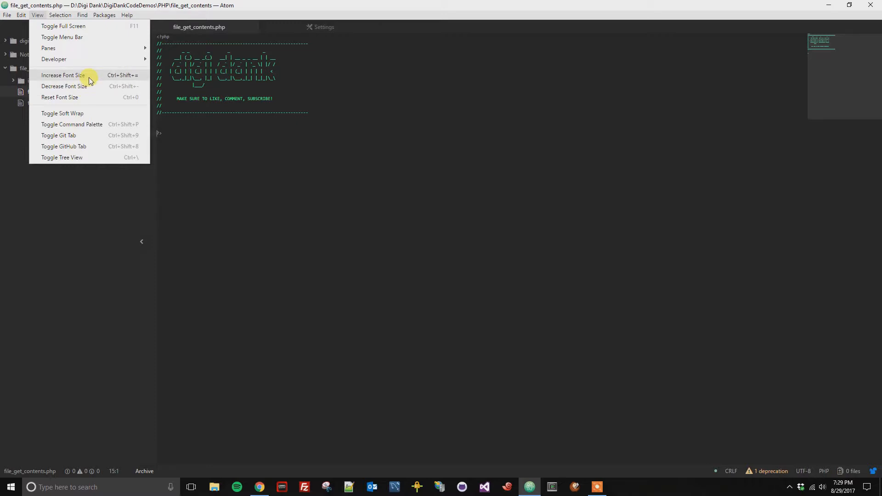
{"action": "left_click", "coordinate": [63, 74]}
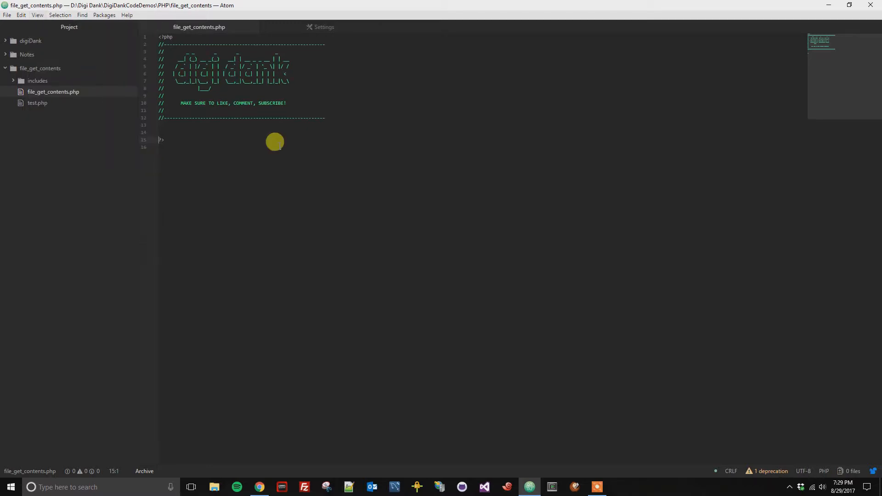
{"action": "mouse_move", "coordinate": [276, 142]}
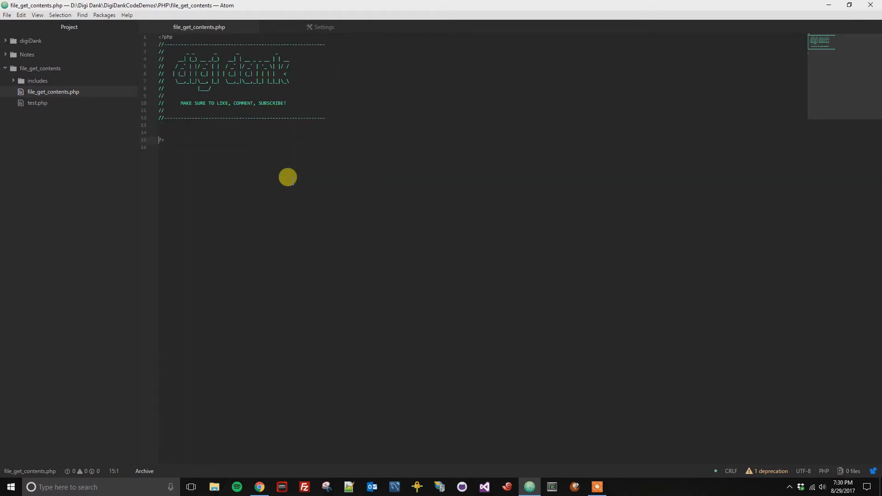
{"action": "mouse_move", "coordinate": [177, 141]}
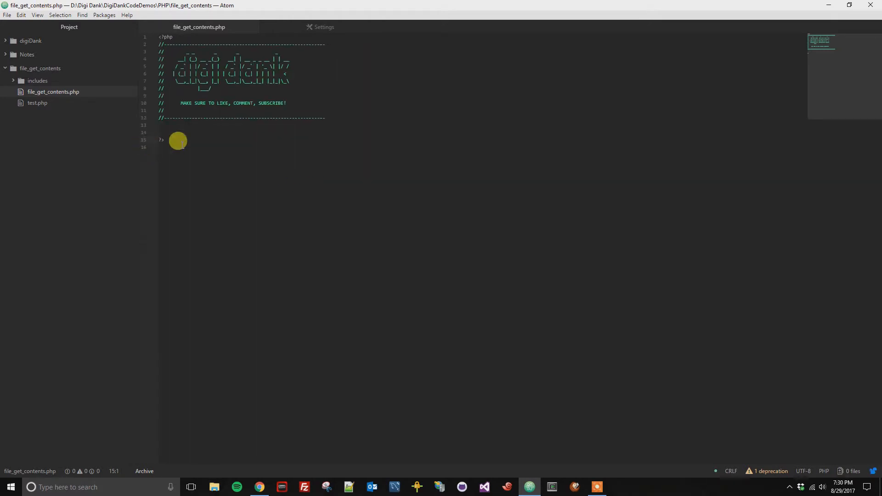
- Clear the Font Size field back to Default: 14 and view the PHP file at normal size
{"action": "left_click", "coordinate": [319, 27]}
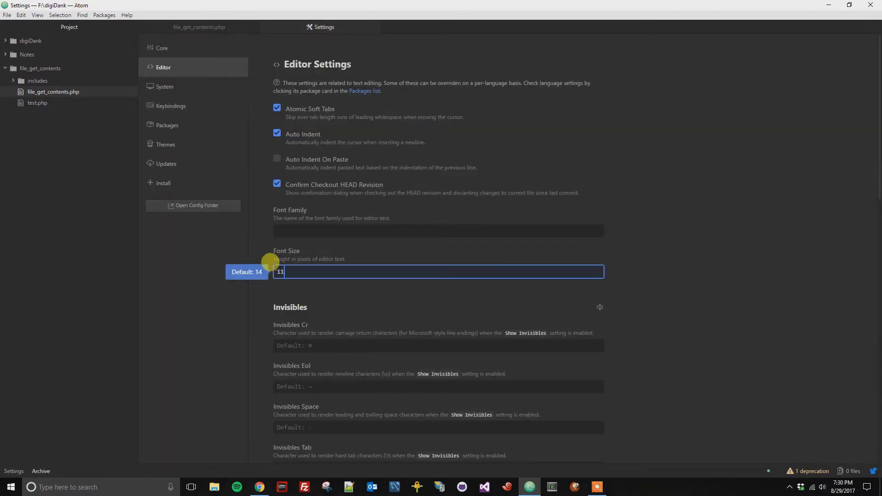
{"action": "mouse_move", "coordinate": [252, 266]}
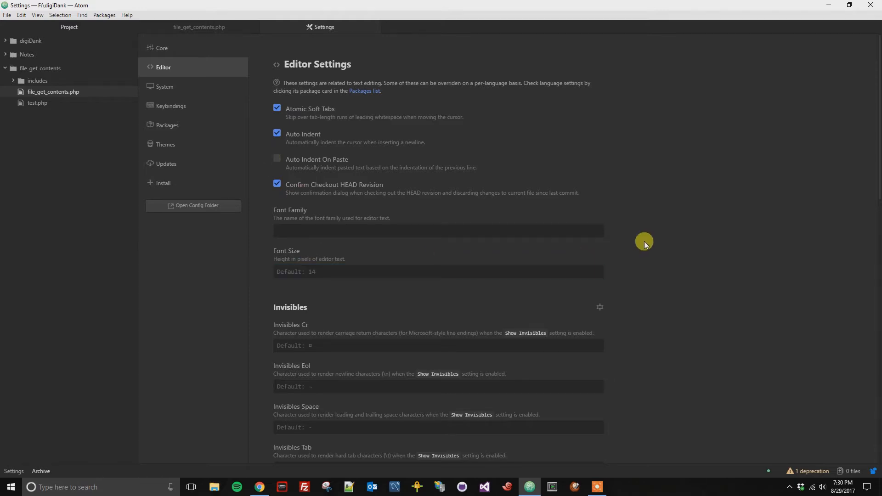
{"action": "mouse_move", "coordinate": [198, 27]}
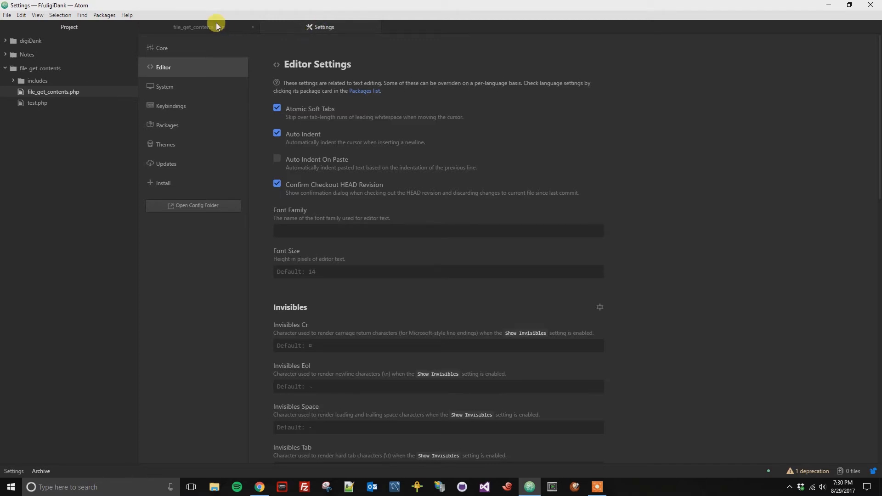
{"action": "left_click", "coordinate": [198, 27]}
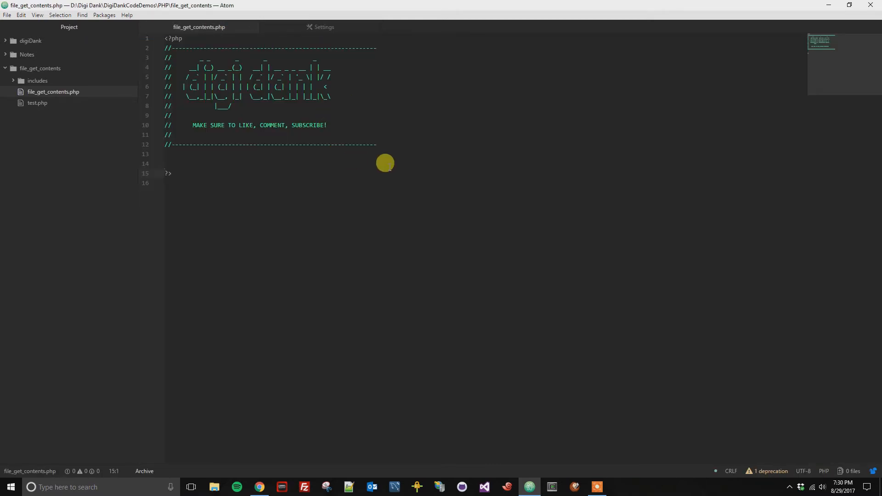